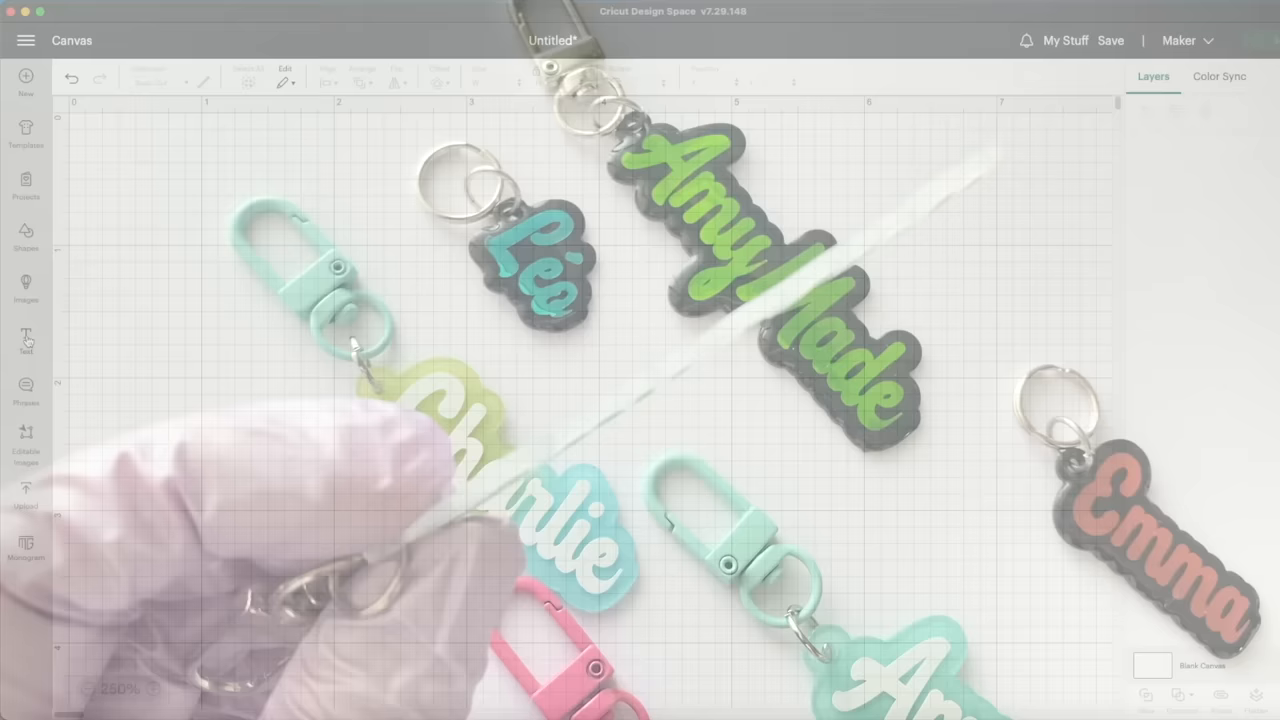
Add a text box and enter the name 'AmyMade' in a script font
left_click(24, 340)
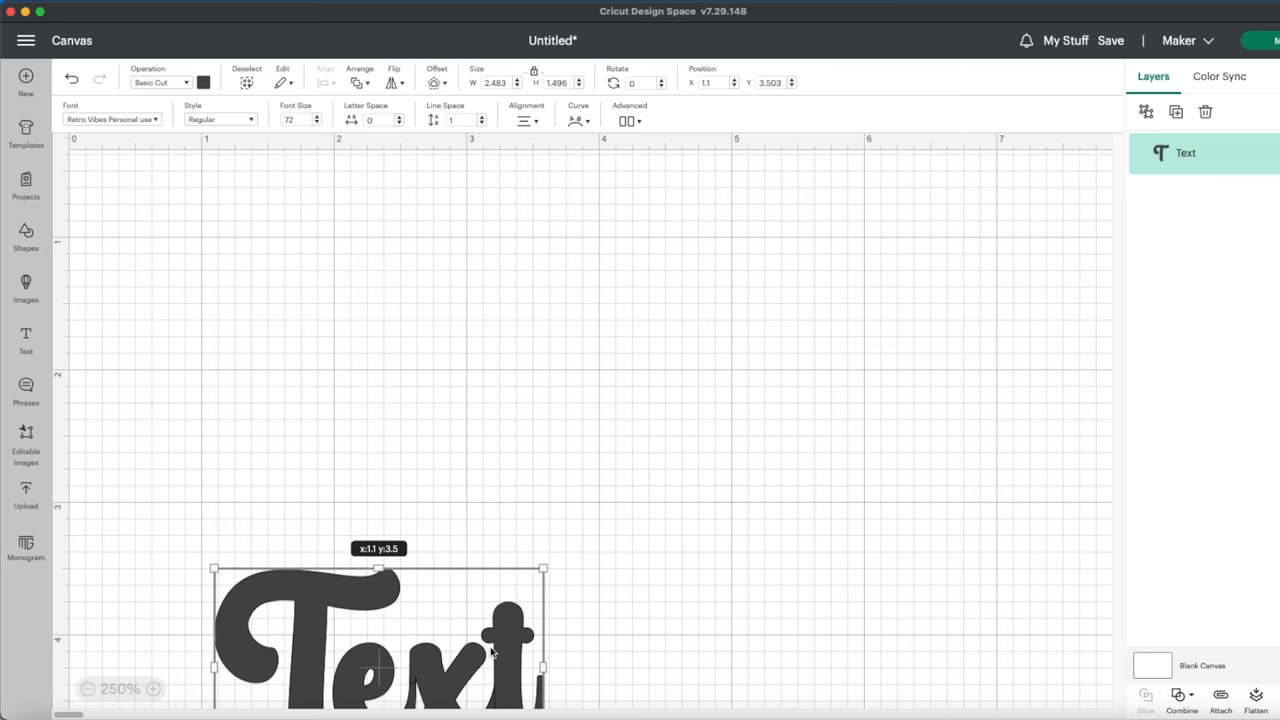
type("AmyMade")
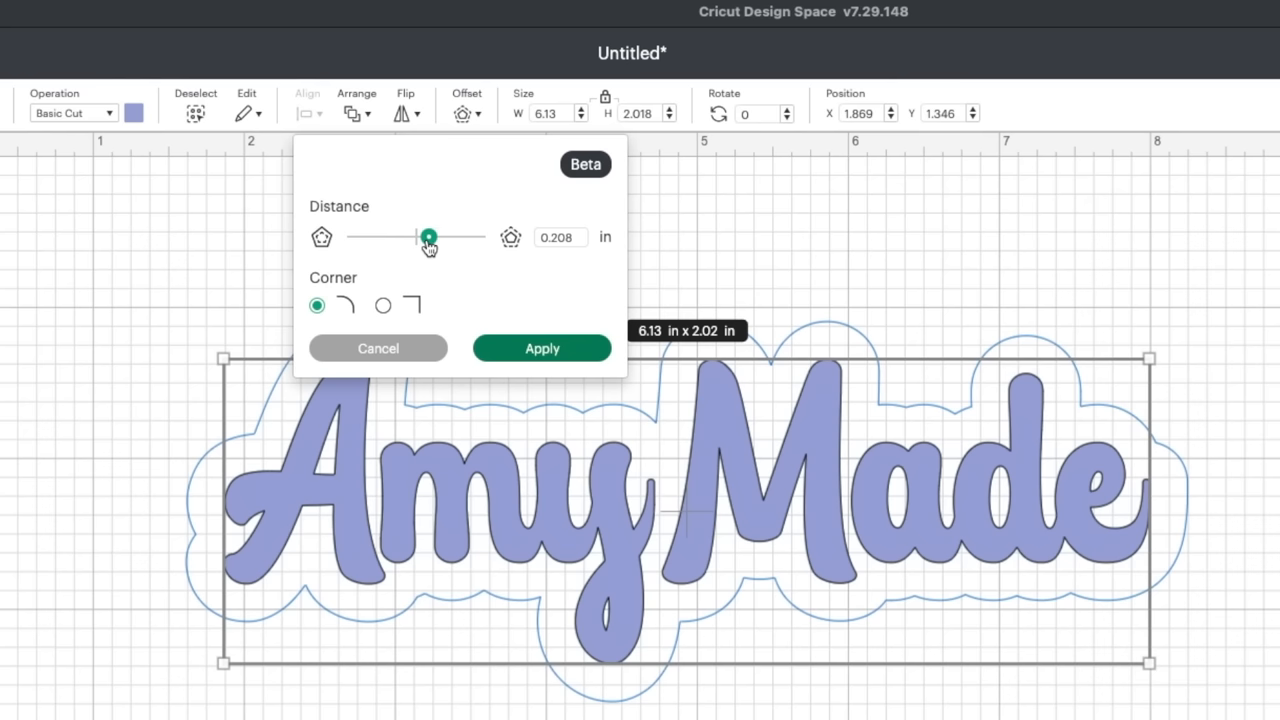
Apply a rounded offset of about 0.208 in around the AmyMade name
left_click(542, 348)
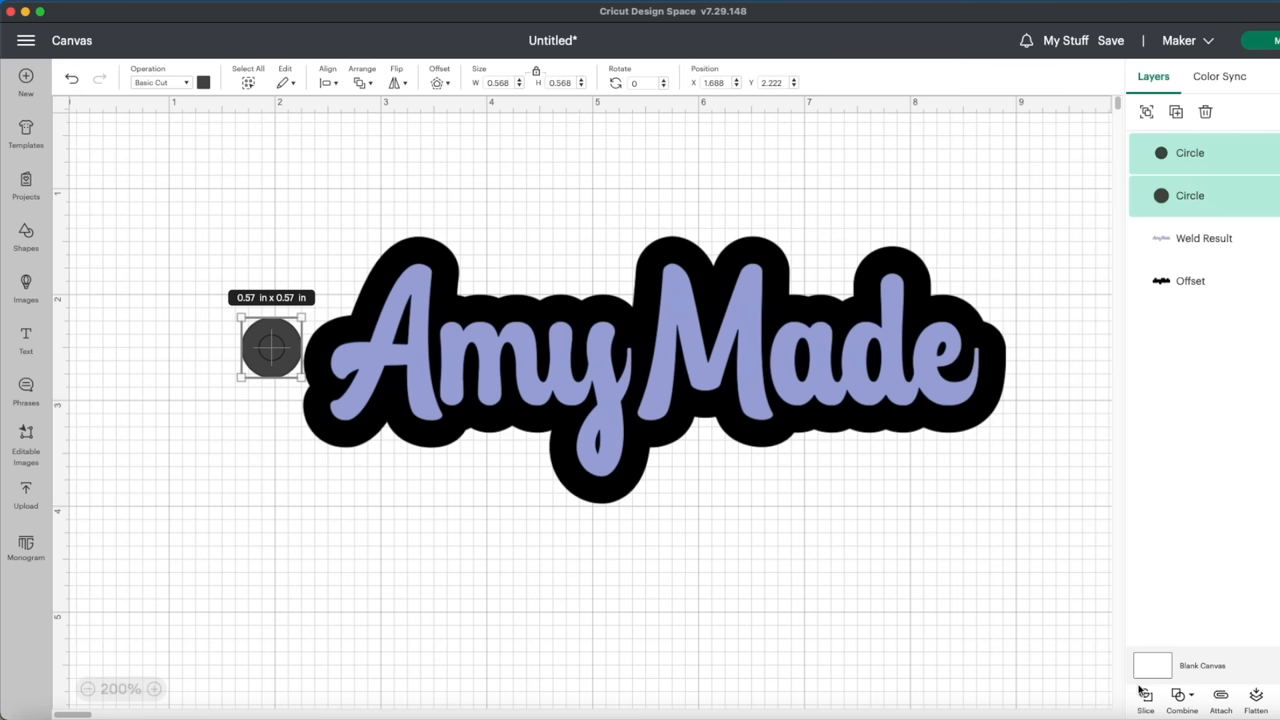
Adjust the black offset base and circles on the canvas for the keyring loop
left_click(1144, 696)
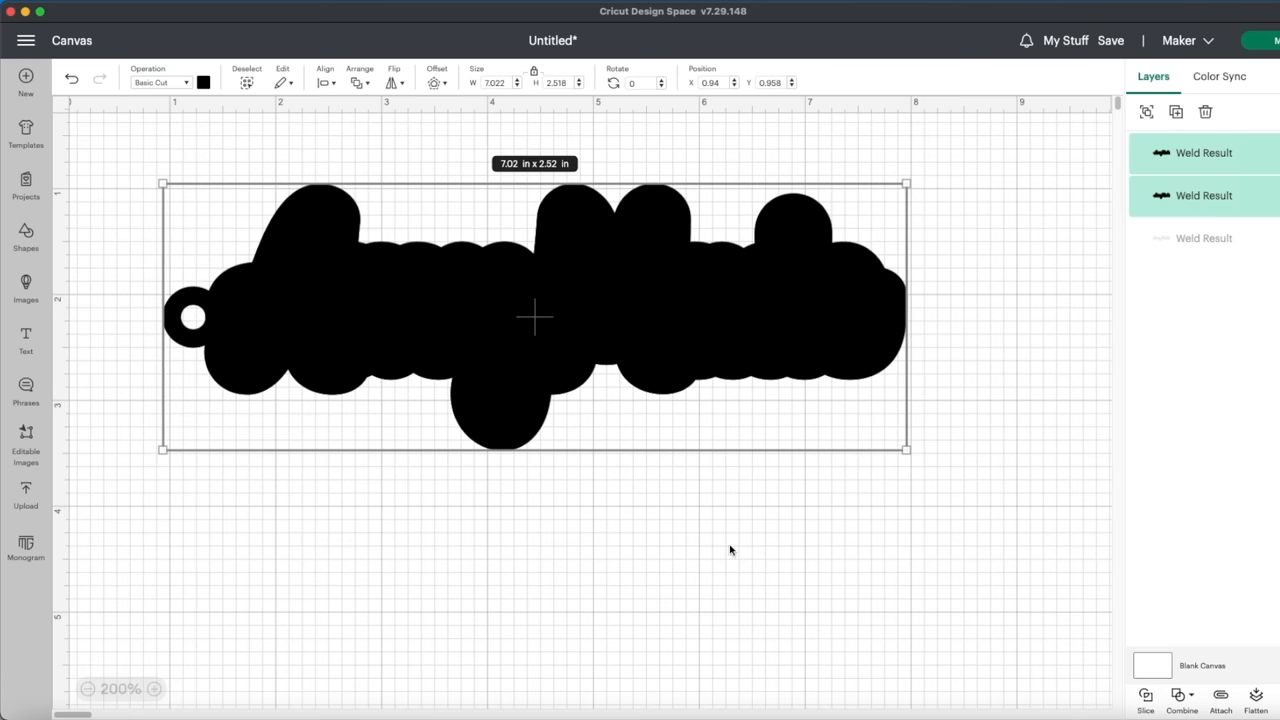
Send the welded keychain base with its ring hole to the Prepare screen
left_click(1270, 40)
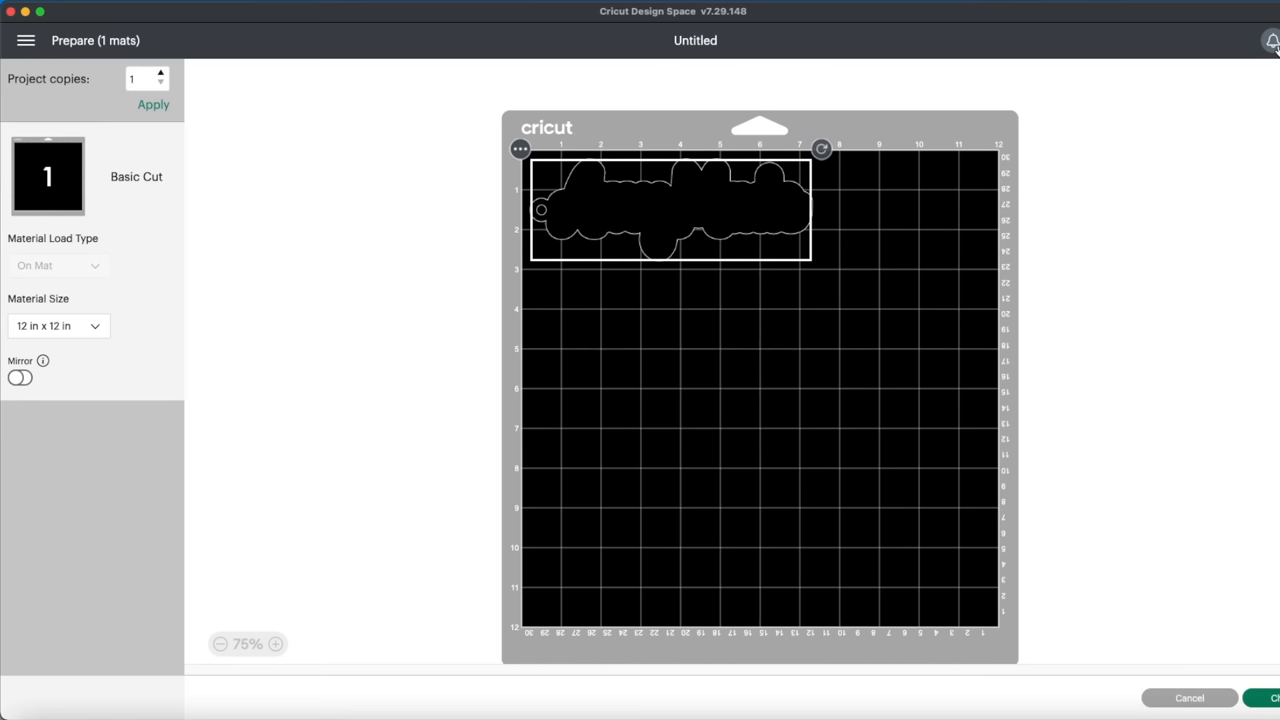
Review the keyring base laid out on the 12 x 12 in cutting mat
left_click(1270, 696)
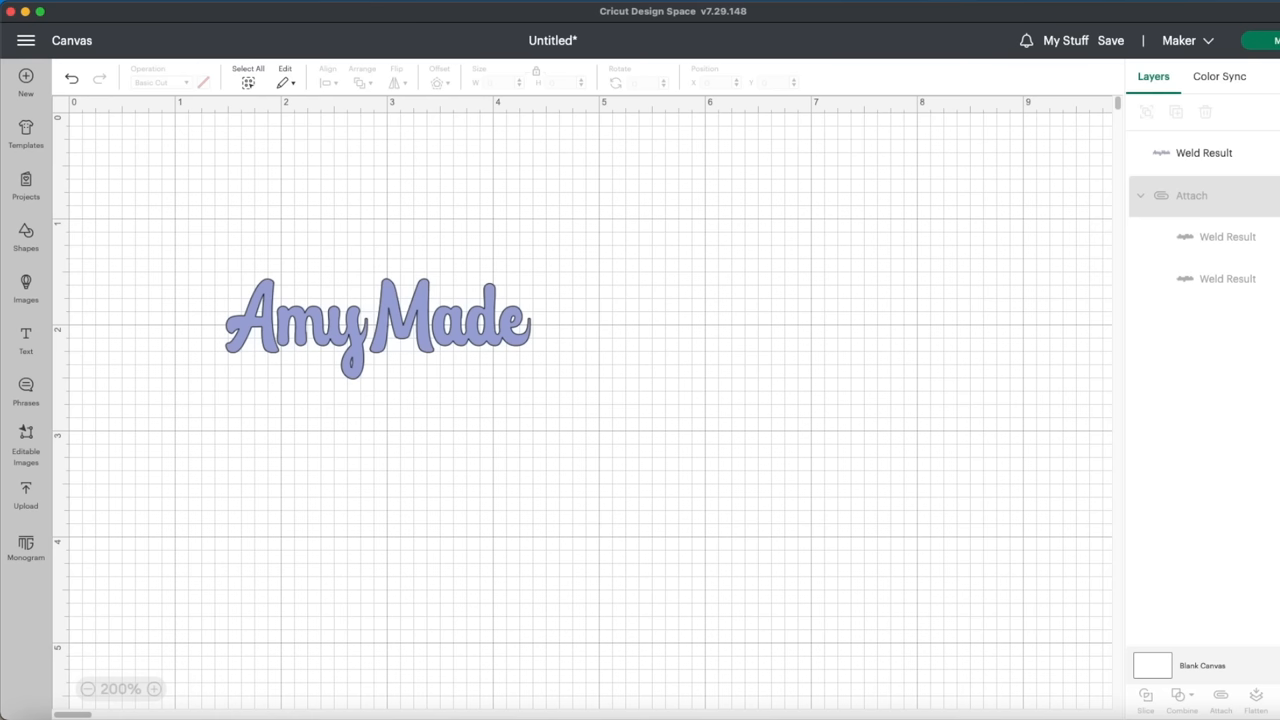
Send the AmyMade name to the Make screen for cutting on Premium Vinyl
left_click(1276, 40)
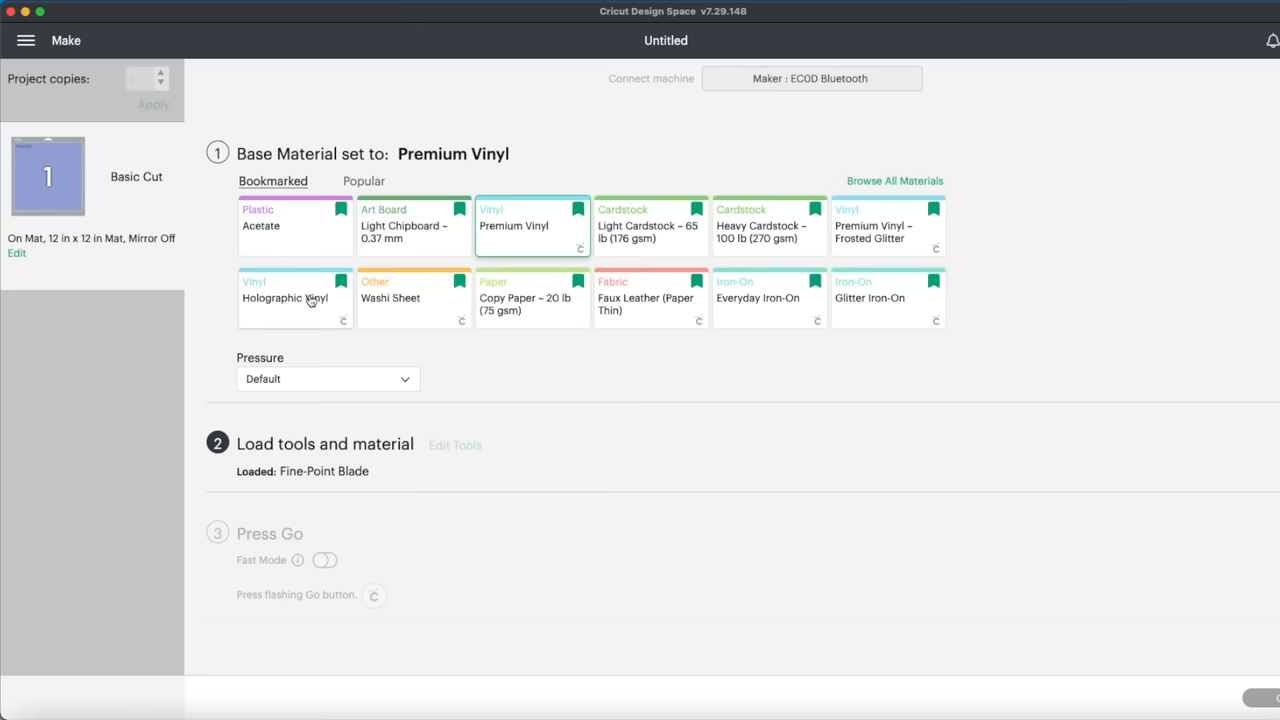